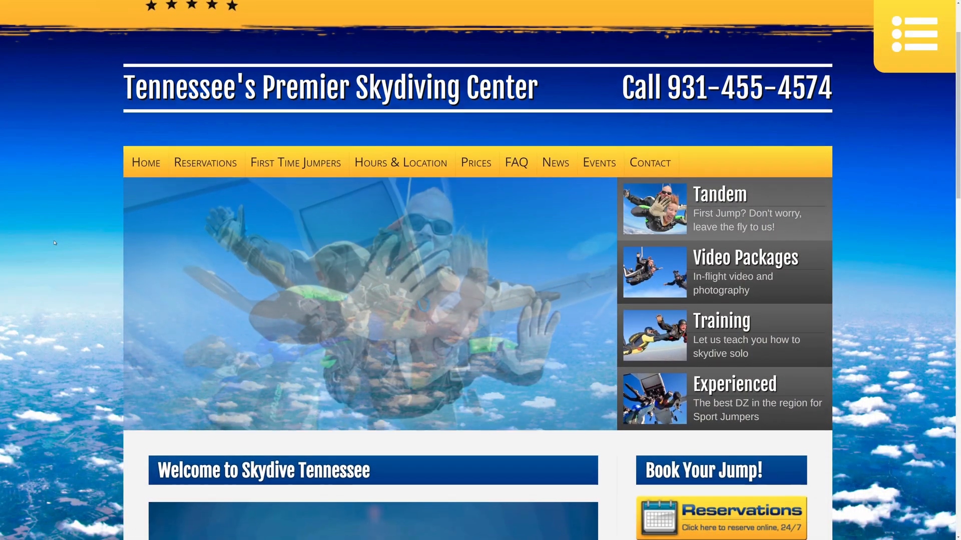
scroll("down", 3)
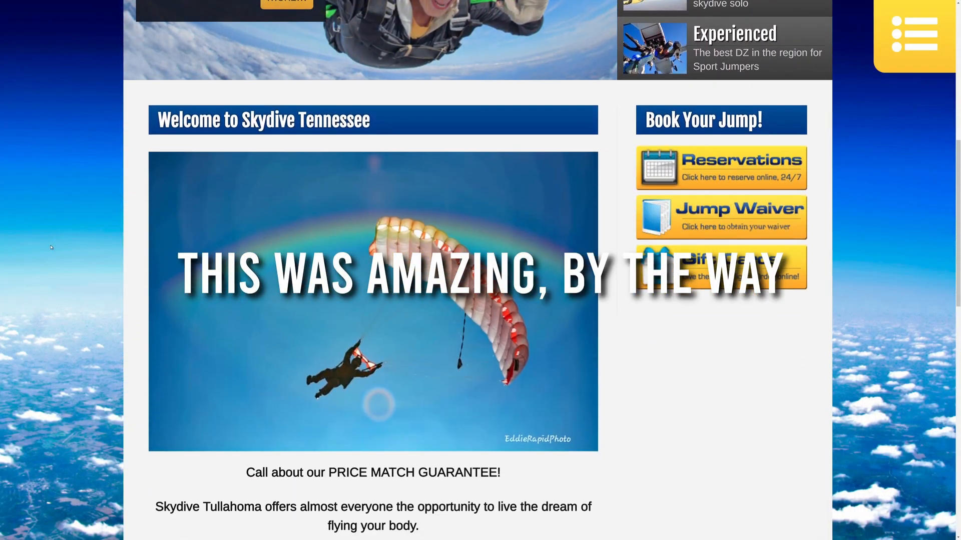
scroll("down", 3)
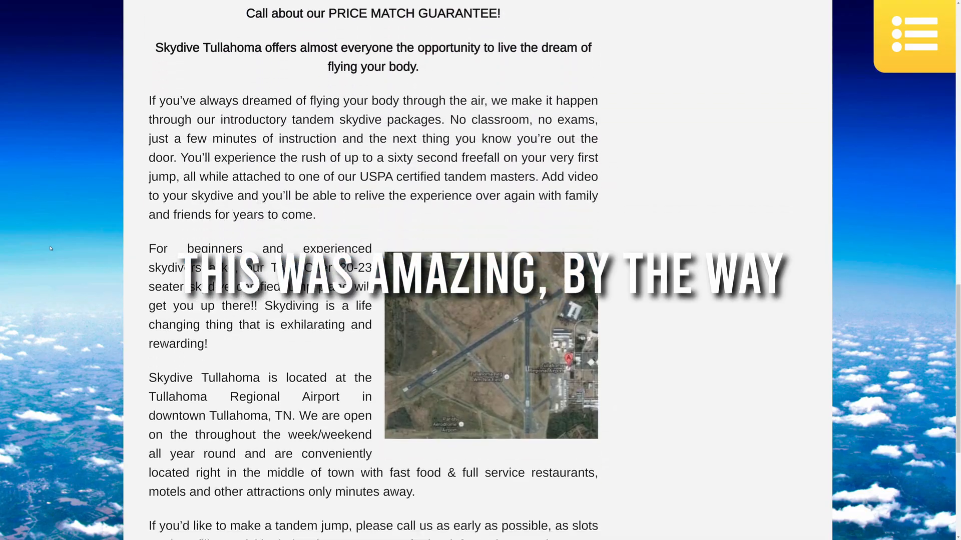